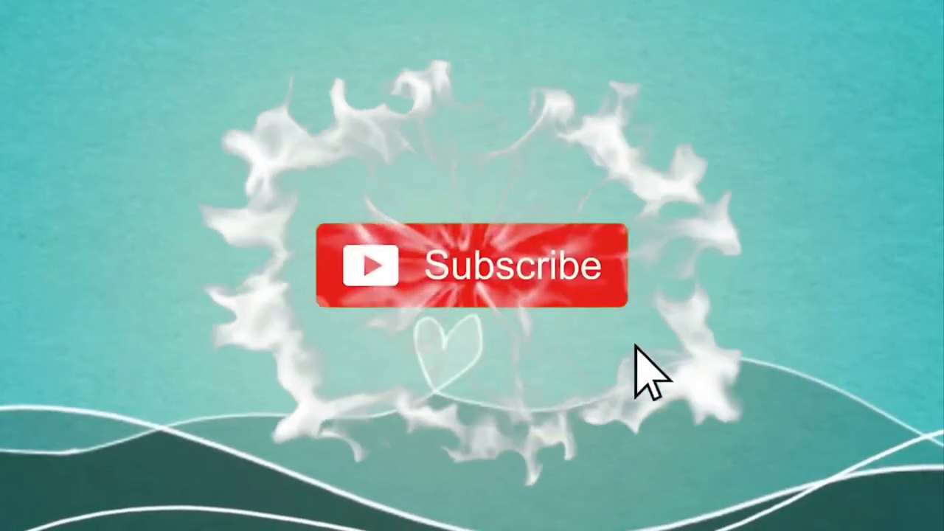
Play the outro until the red Subscribe button turns into white Subscribed with a bell.
click(472, 265)
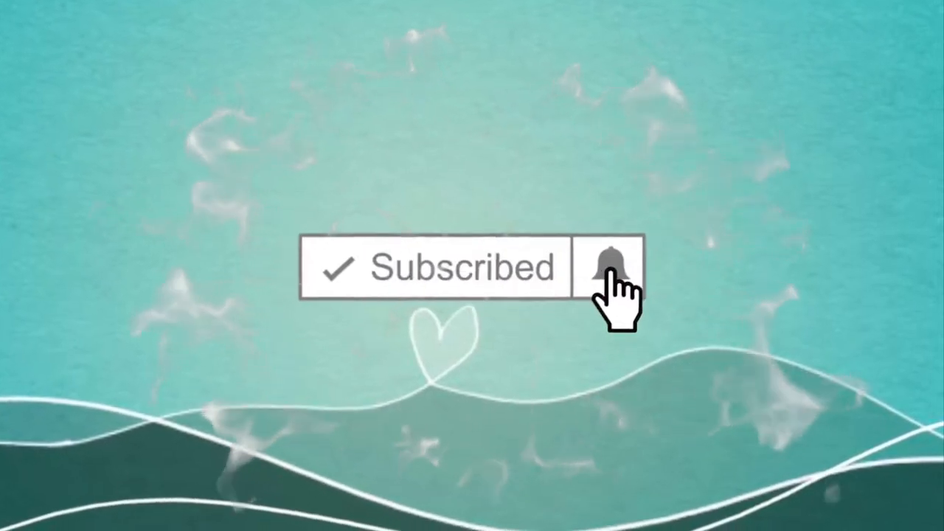